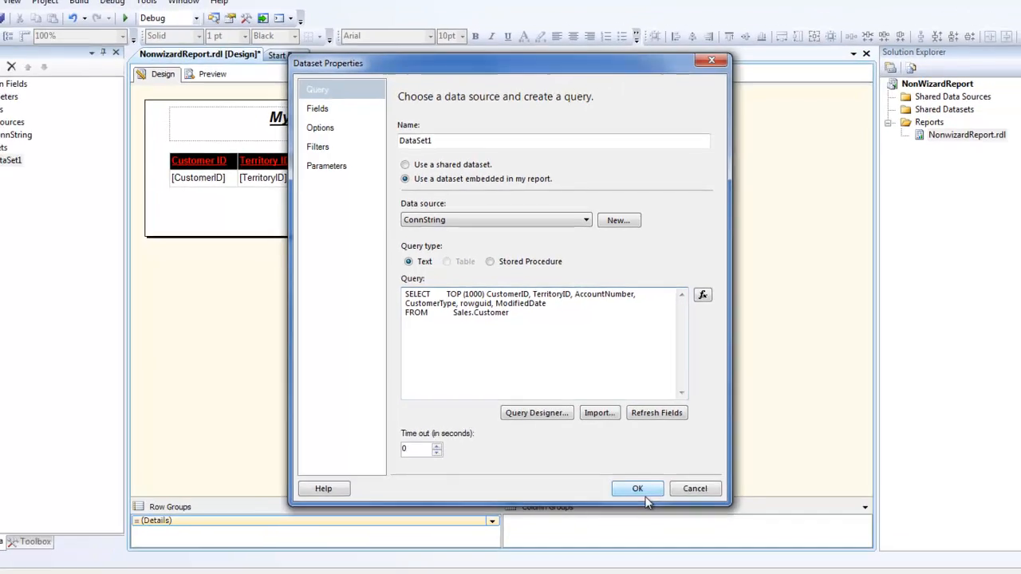
# Step: Accept the customer dataset query, check the customer rows in preview, and return to the layout
pyautogui.click(638, 488)
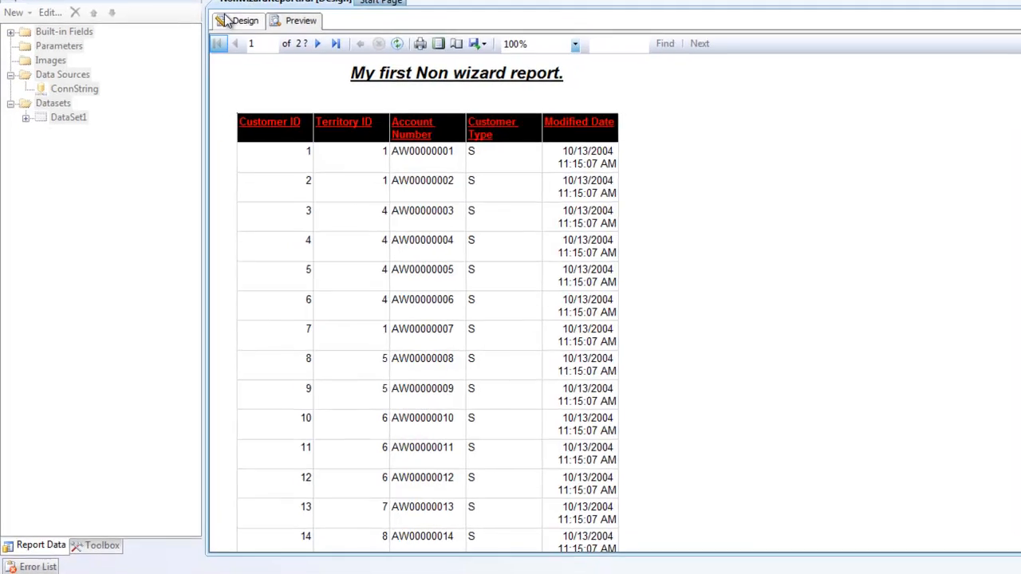
pyautogui.click(246, 19)
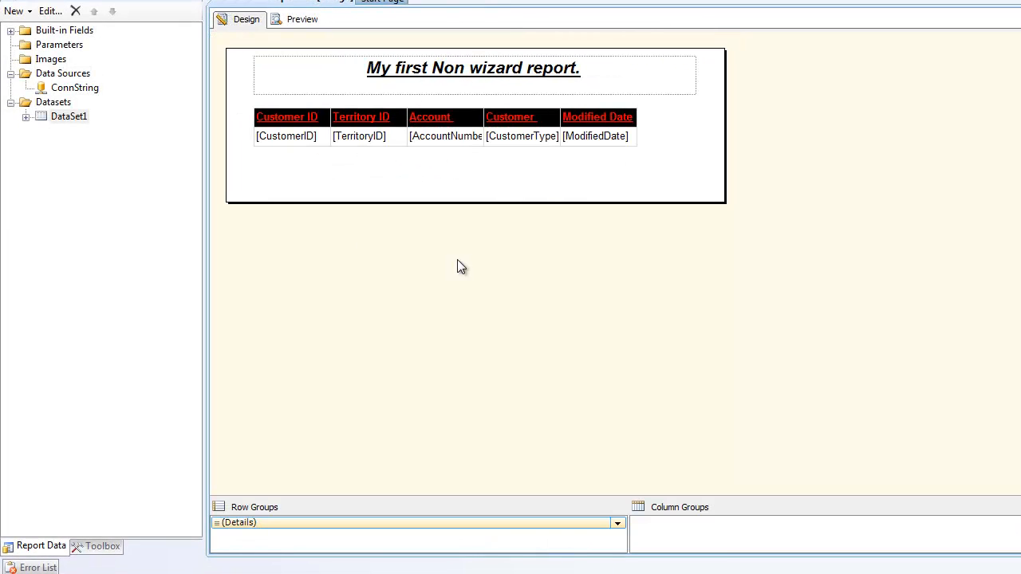
pyautogui.doubleClick(69, 115)
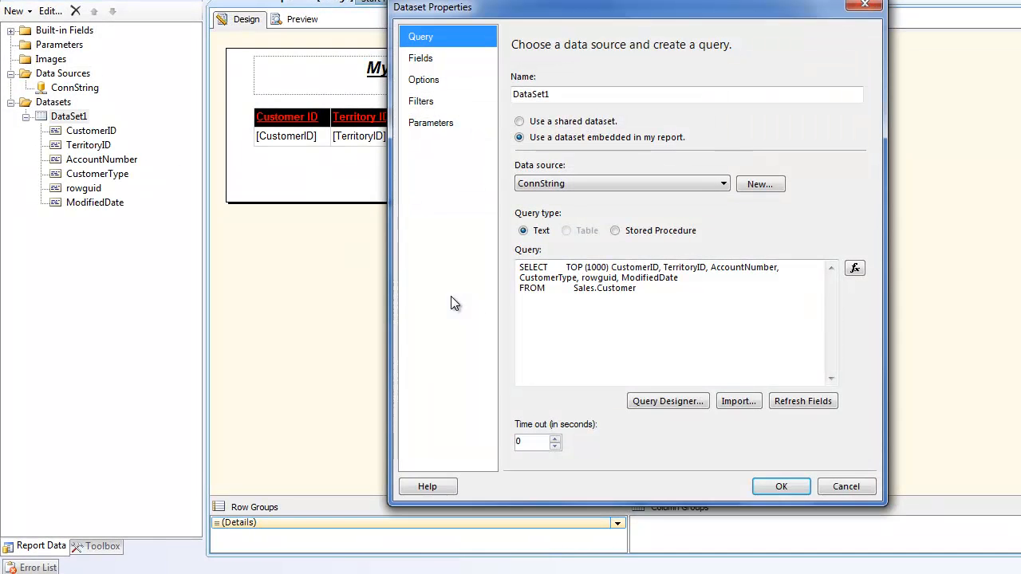
pyautogui.write('H')
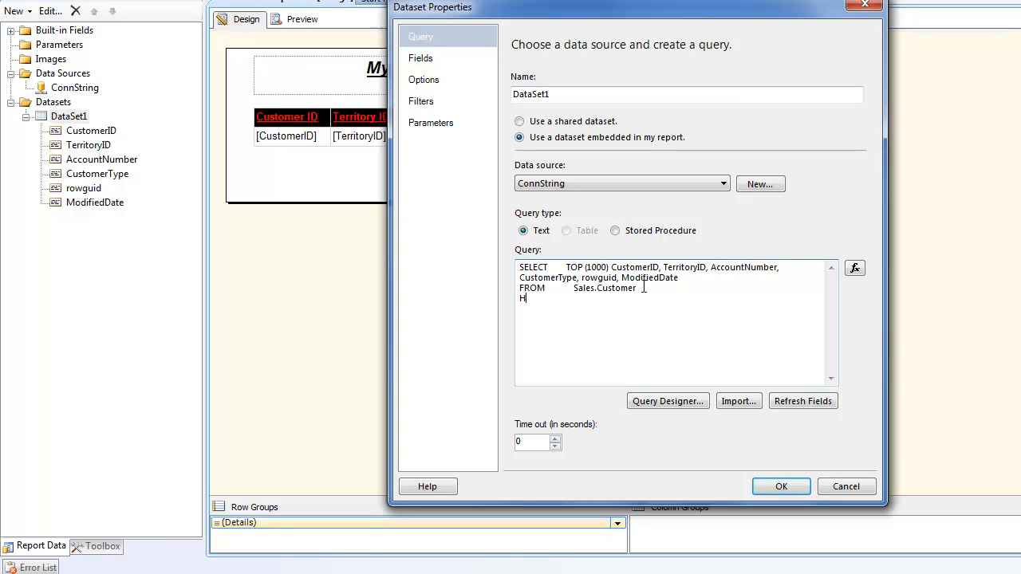
pyautogui.write('WHERE TErri')
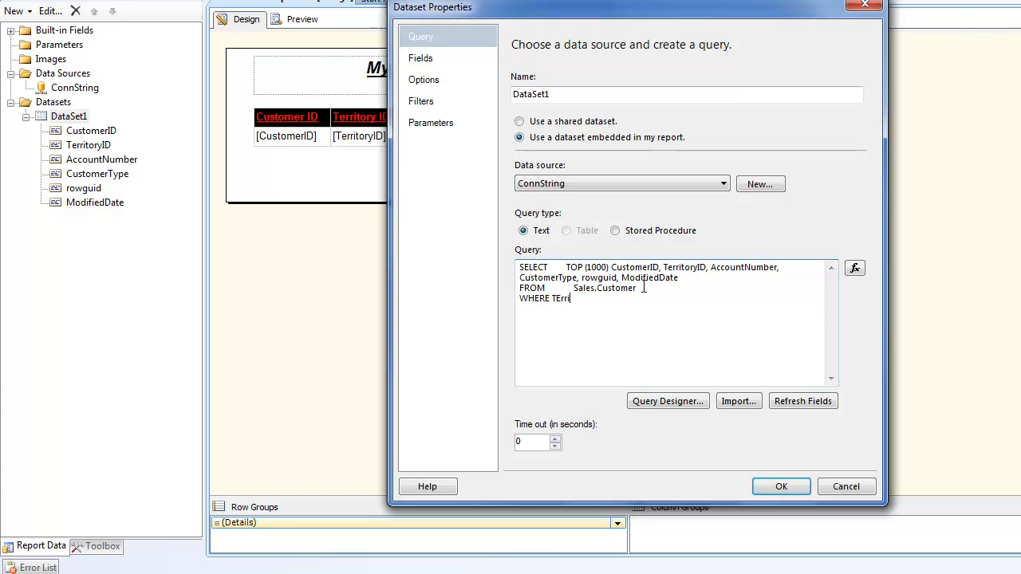
pyautogui.write('toryID')
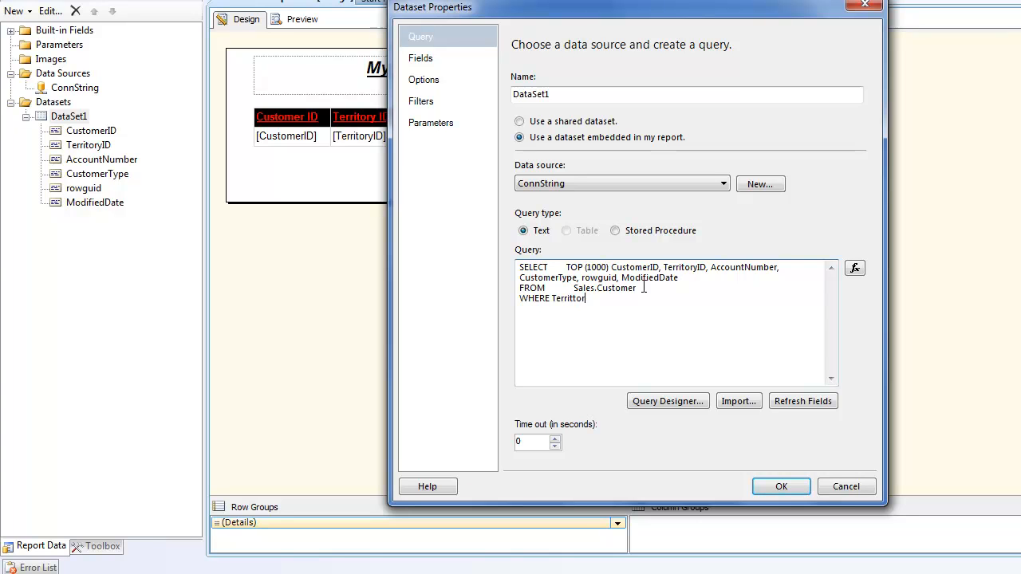
pyautogui.press('BackSpace')
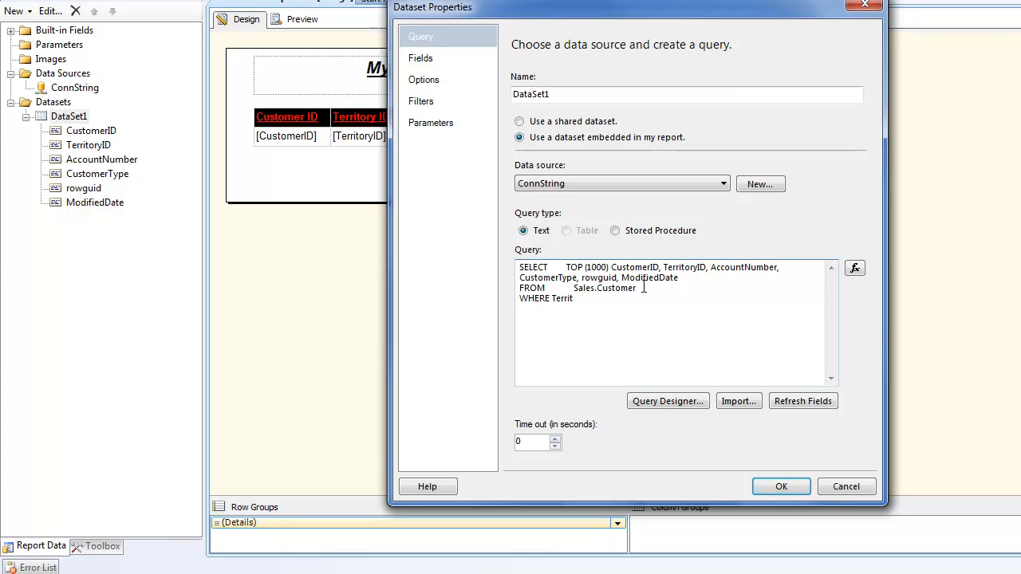
pyautogui.write('ory')
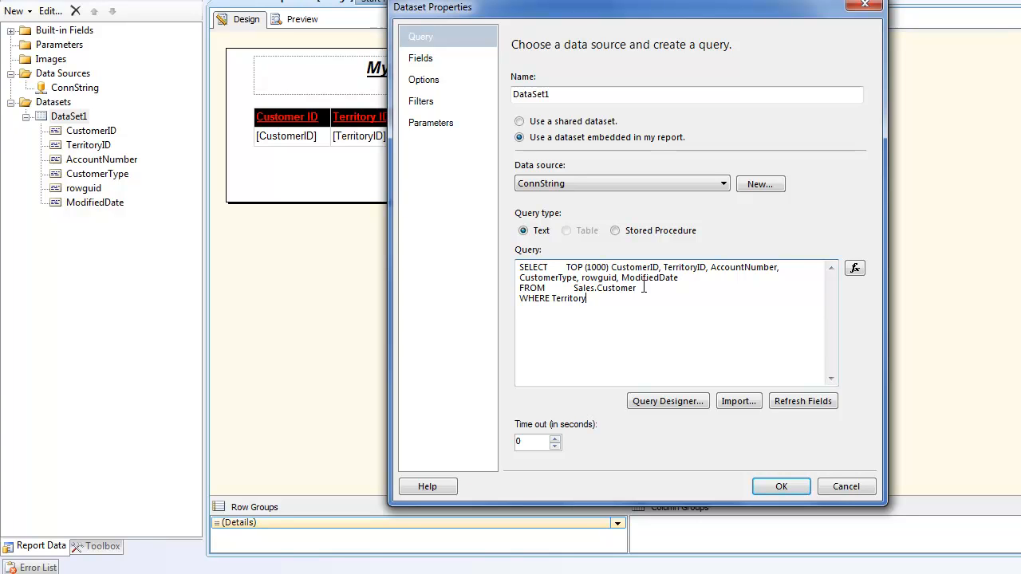
pyautogui.write('= @')
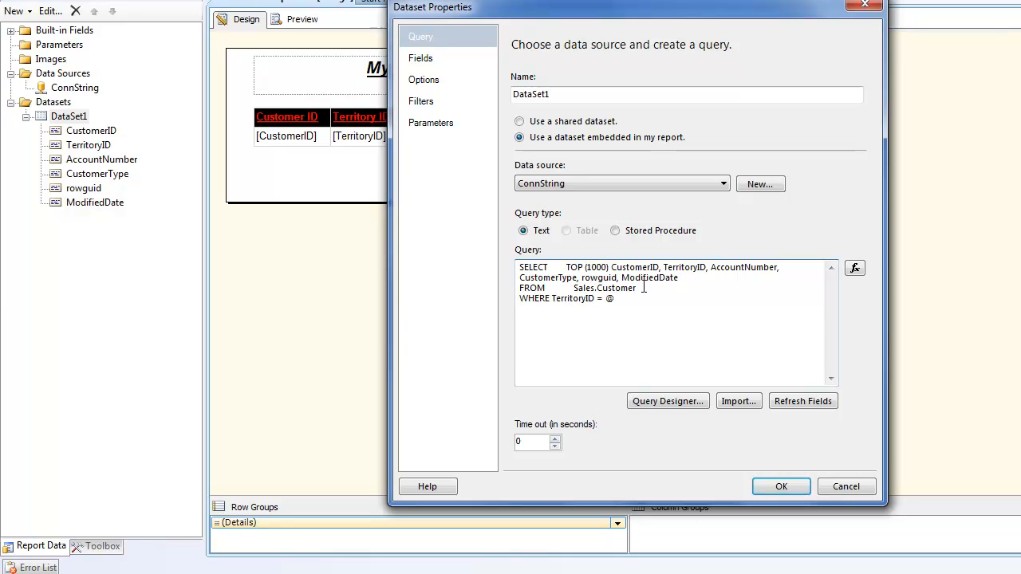
pyautogui.write('Terri')
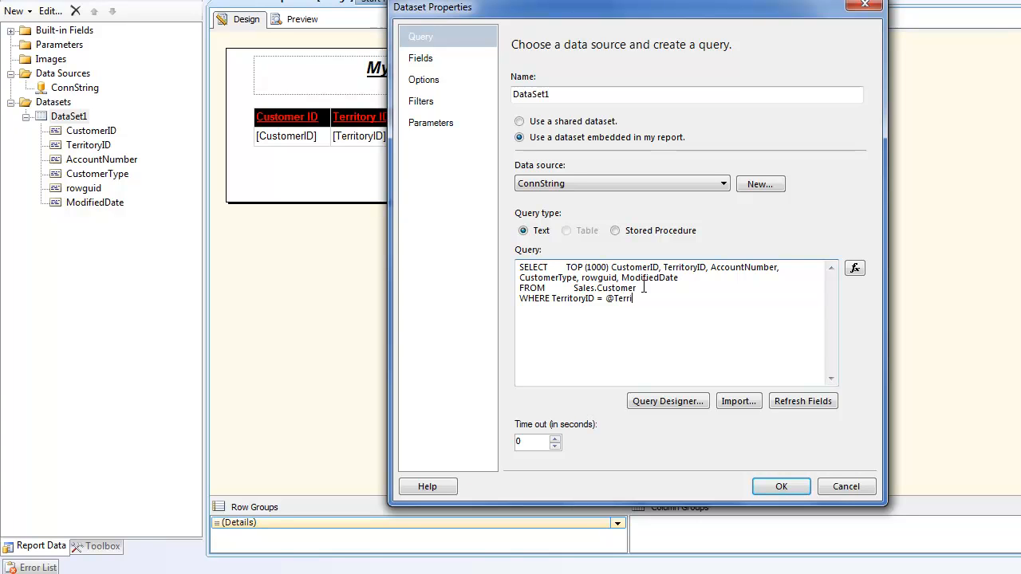
pyautogui.write('toryID')
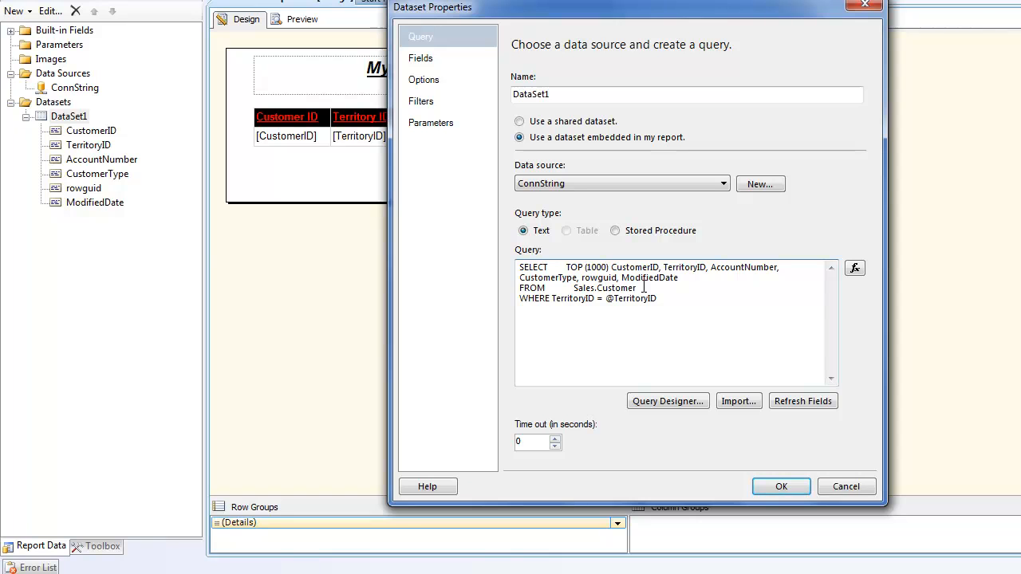
pyautogui.click(781, 486)
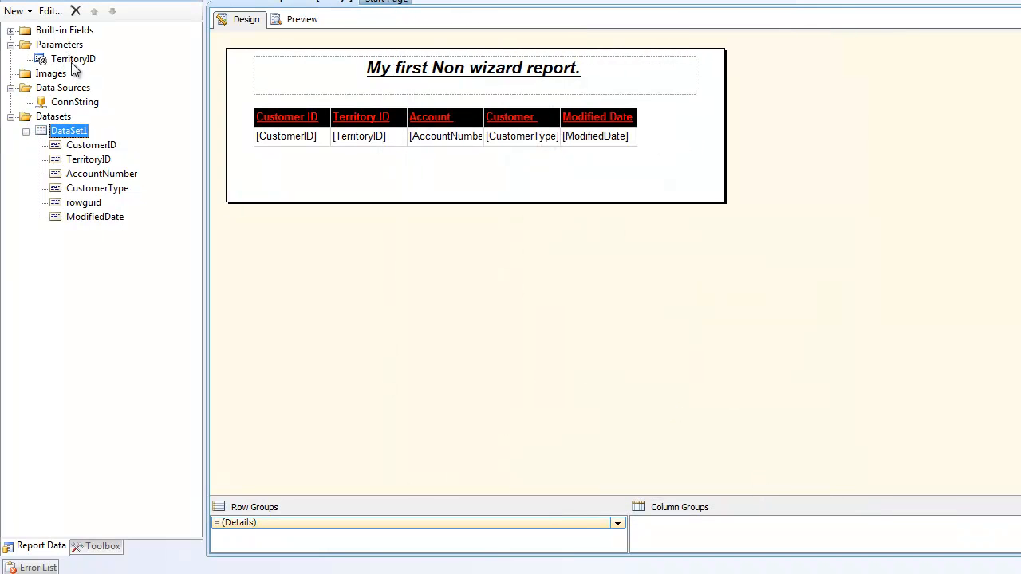
# Step: Review the TerritoryID parameter's data type, Available Values and Default Values pages
pyautogui.click(73, 57)
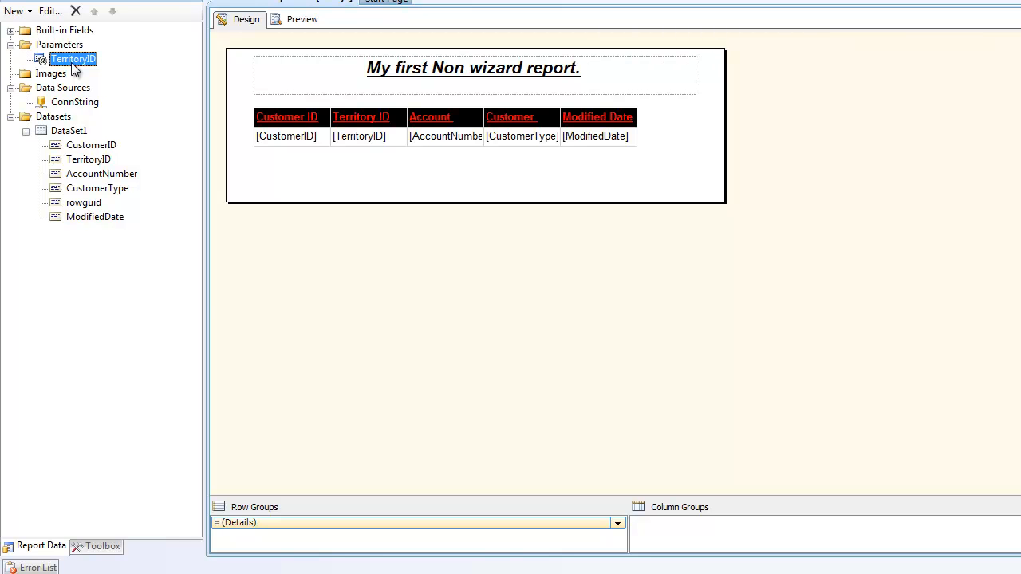
pyautogui.doubleClick(73, 58)
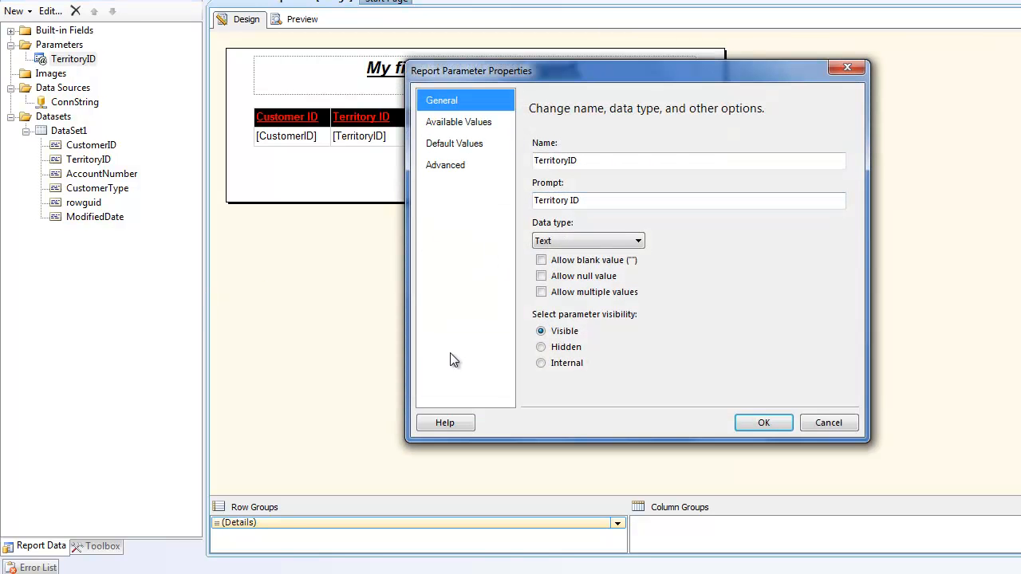
pyautogui.moveTo(558, 320)
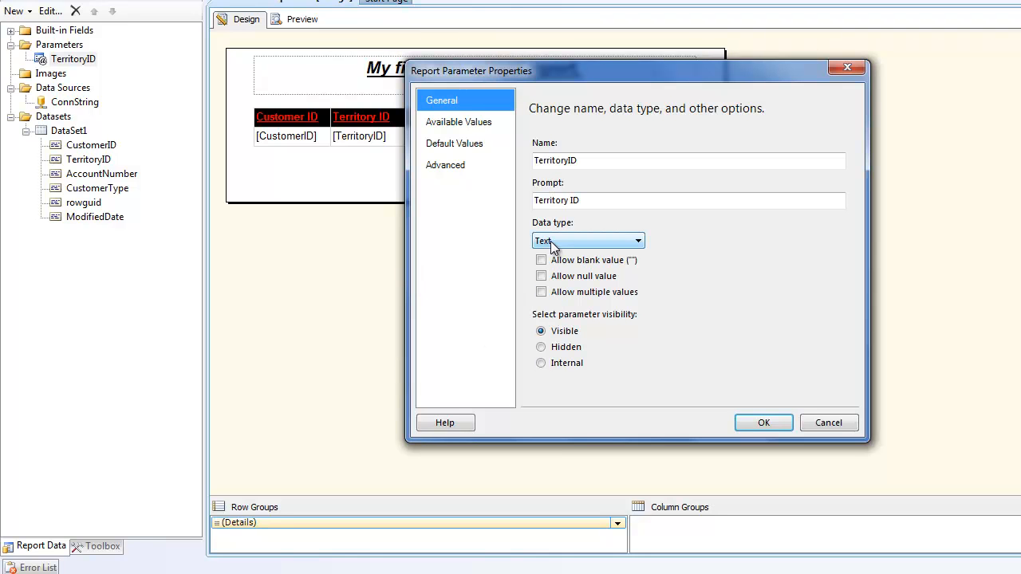
pyautogui.click(459, 121)
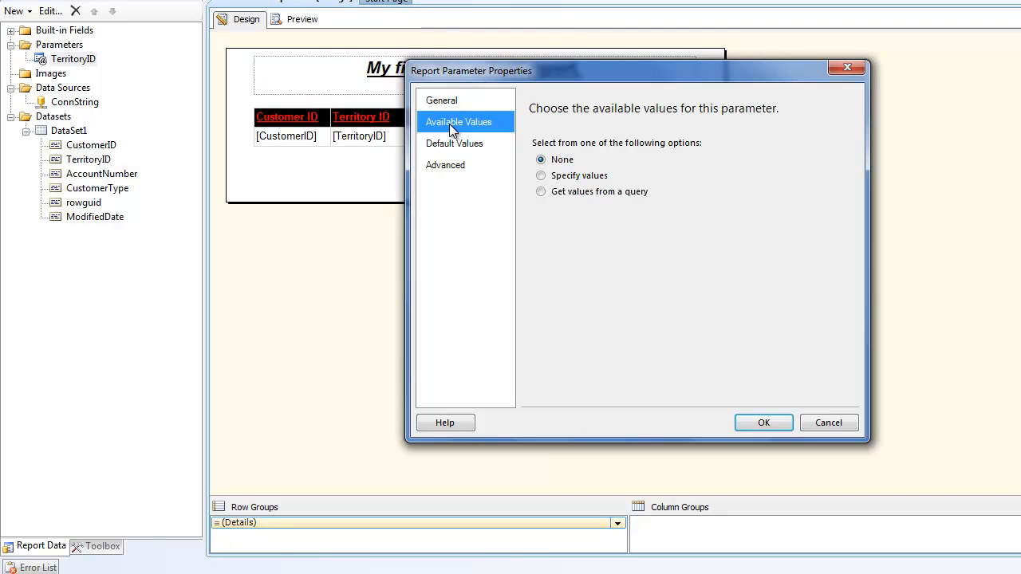
pyautogui.click(453, 144)
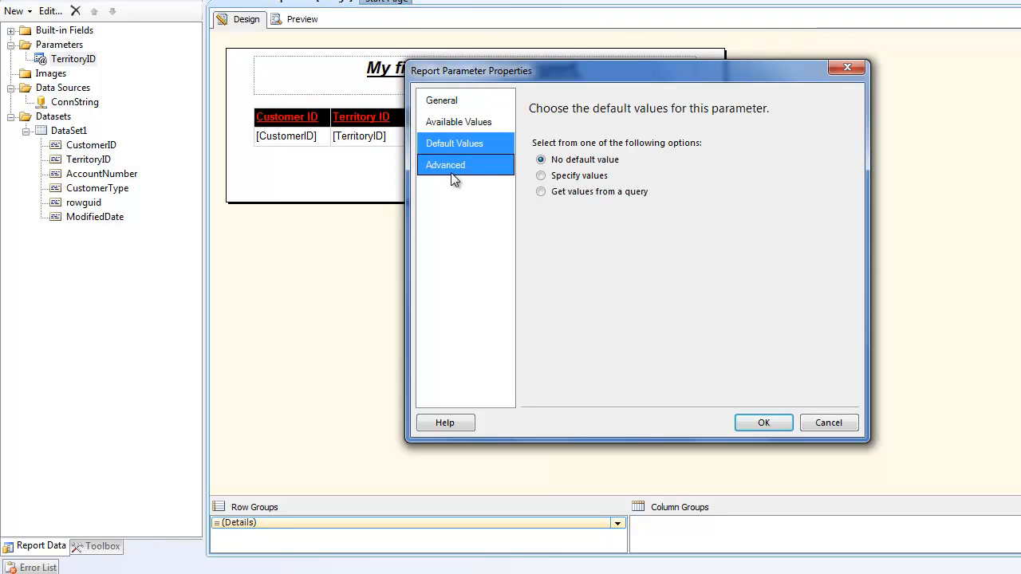
pyautogui.click(445, 164)
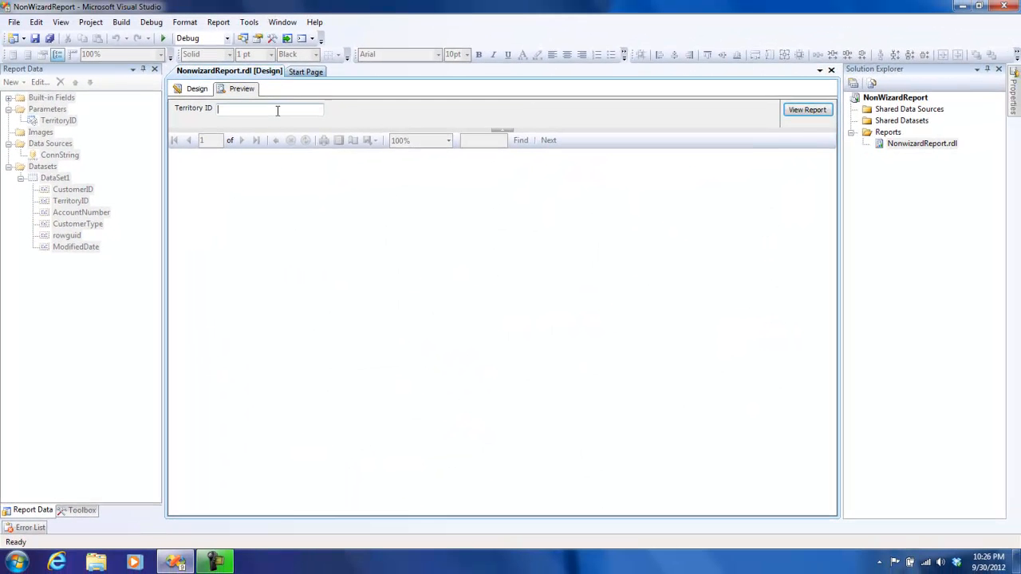
# Step: Preview the report for the entered Territory ID, then return to the report layout
pyautogui.write('3')
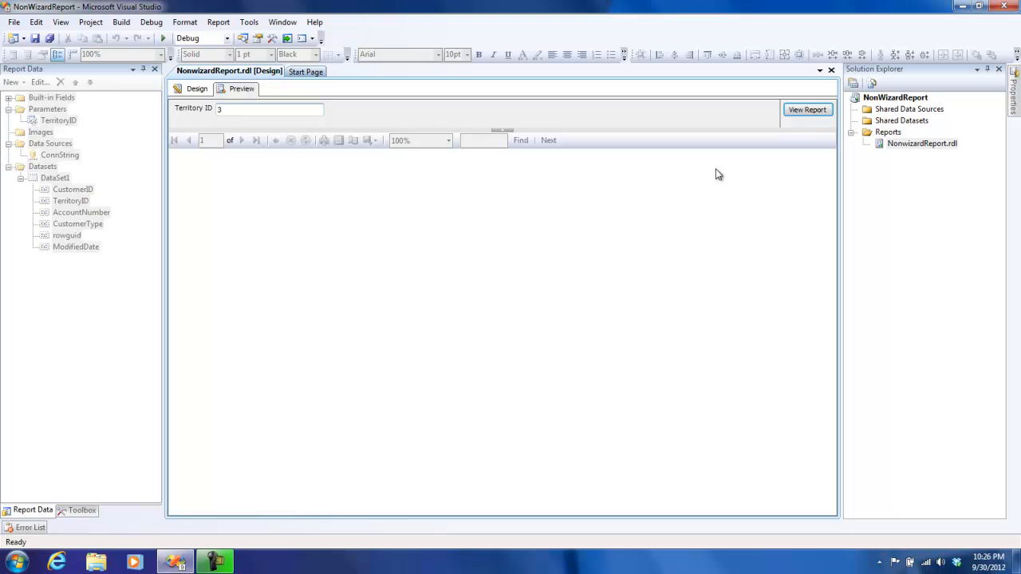
pyautogui.click(807, 109)
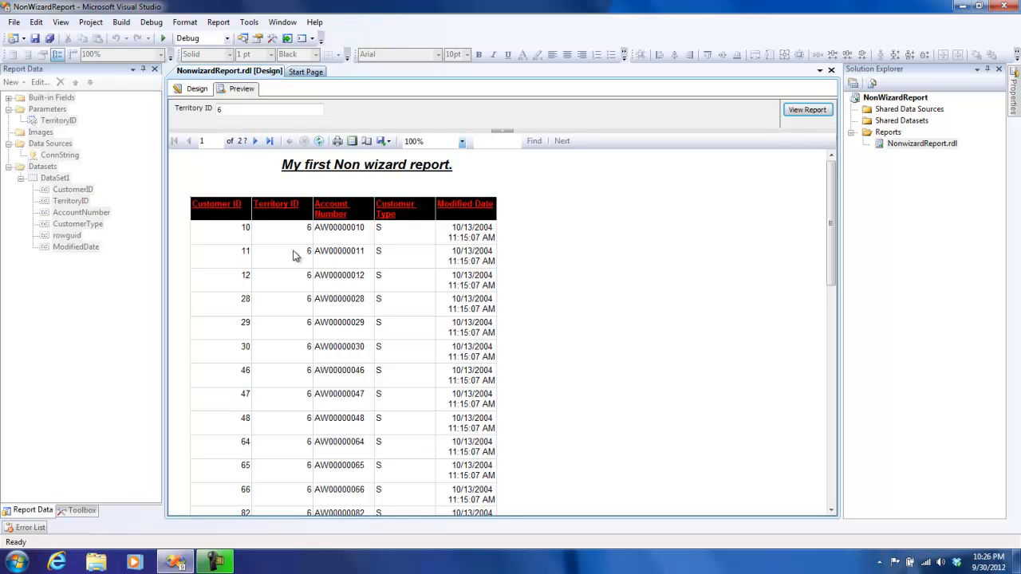
pyautogui.moveTo(445, 353)
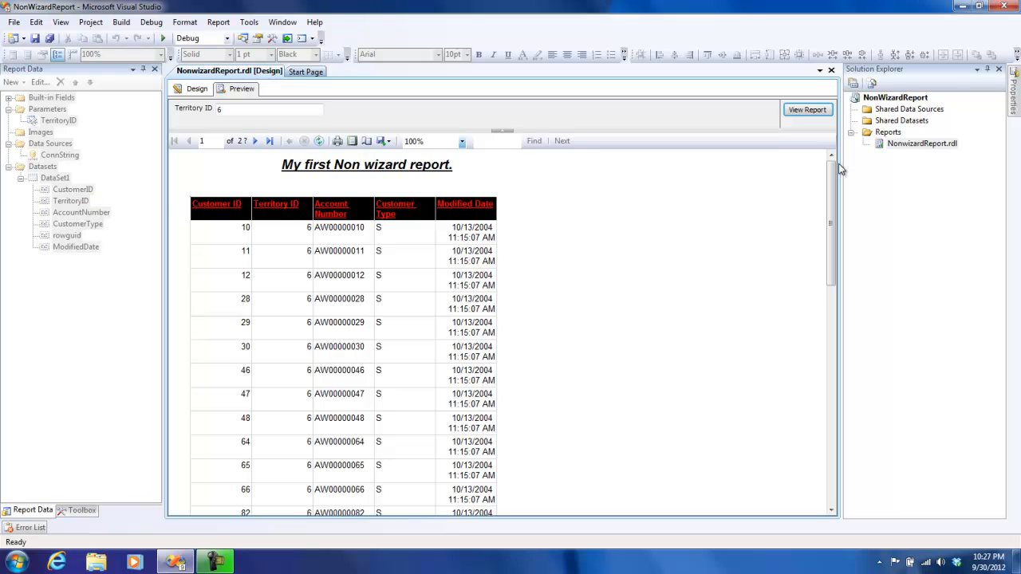
pyautogui.moveTo(319, 131)
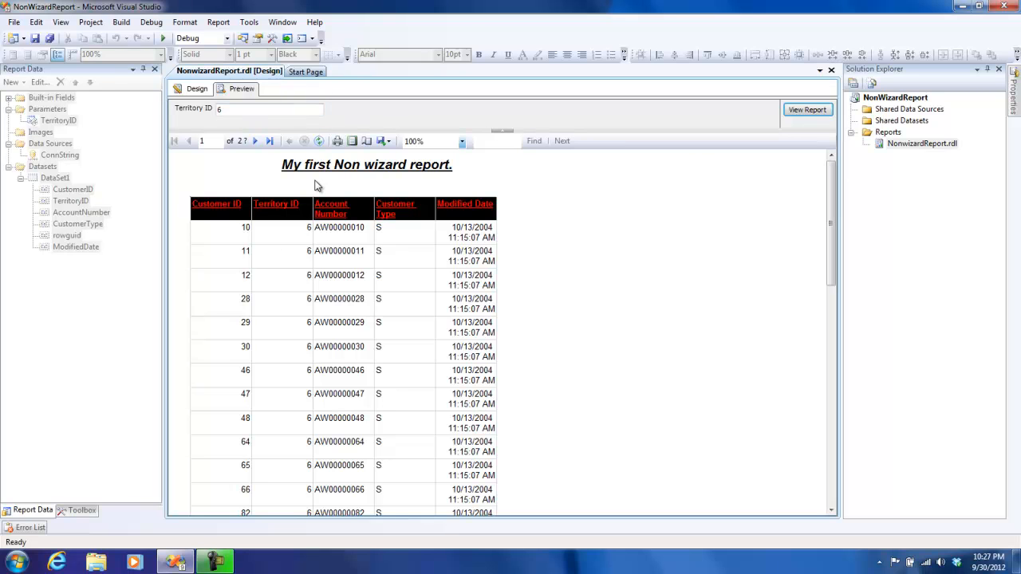
pyautogui.moveTo(555, 192)
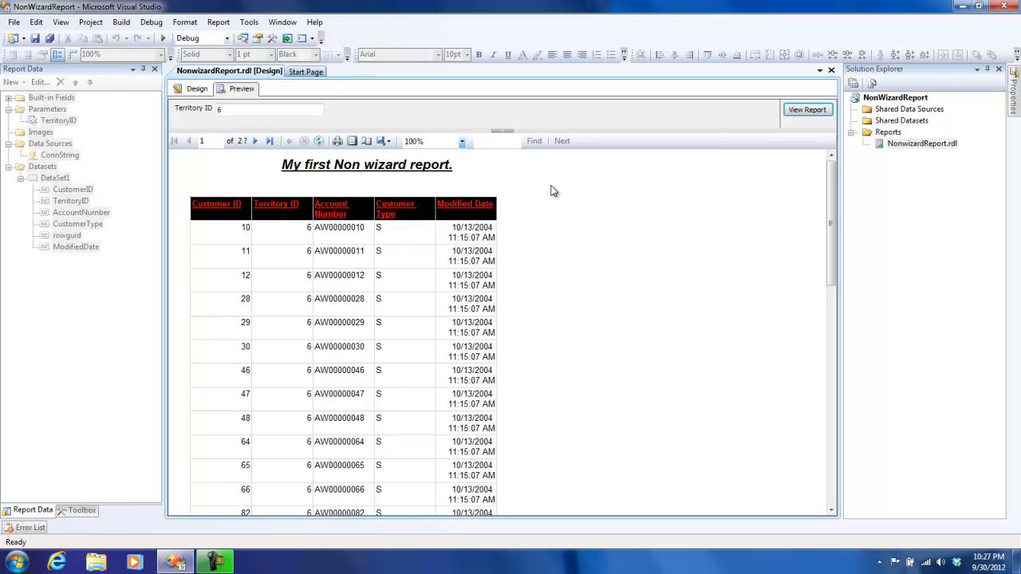
pyautogui.click(198, 89)
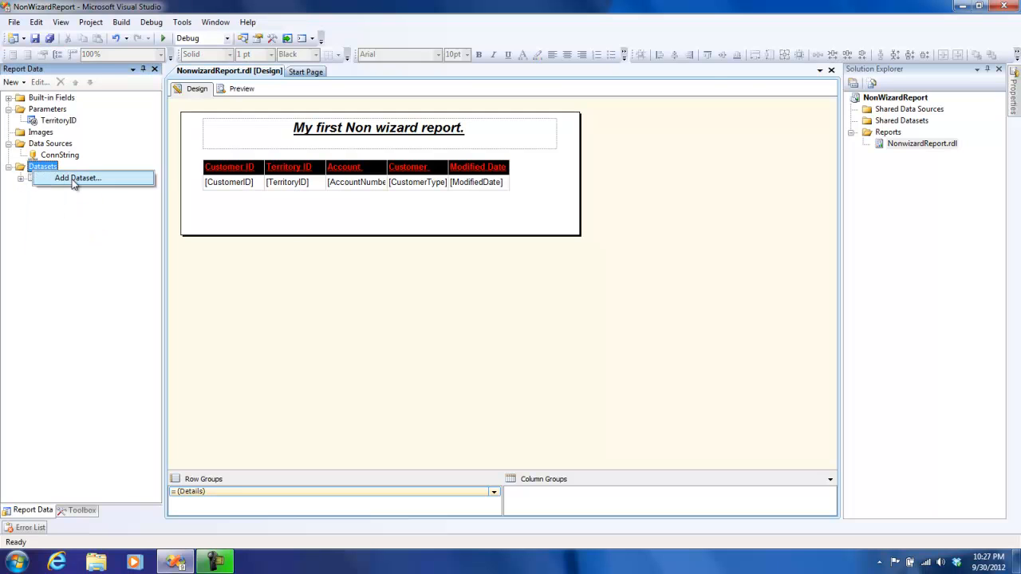
# Step: Name the new dataset param_TerritoryID, embed it in the report, and use the ConnString data source
pyautogui.click(77, 179)
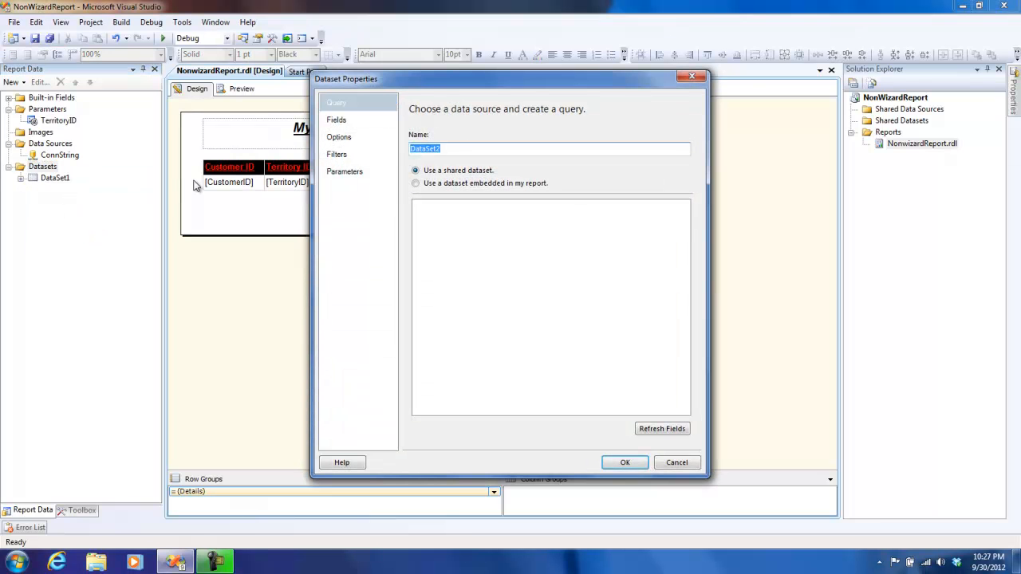
pyautogui.write('param_TerritoryID')
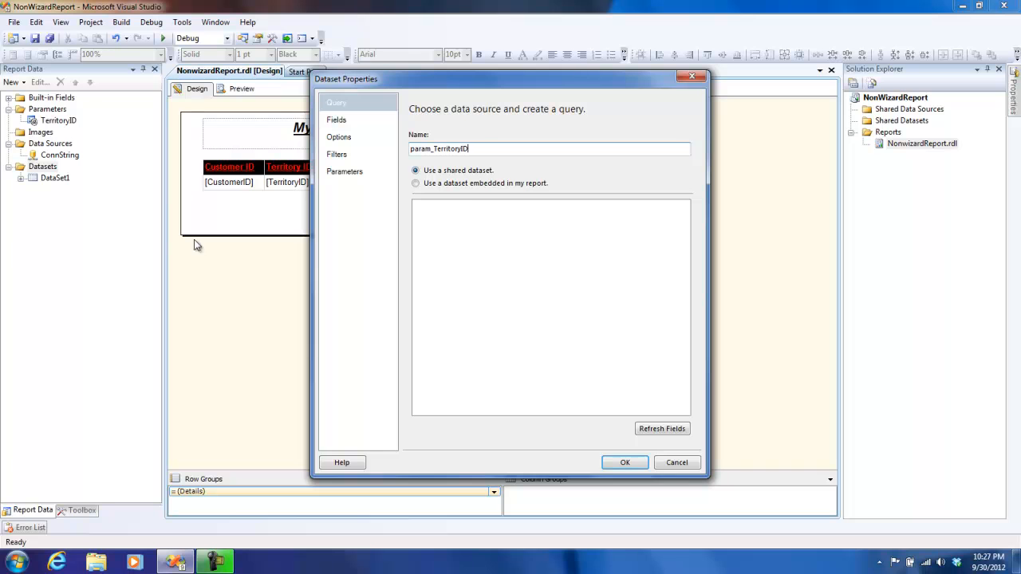
pyautogui.click(415, 182)
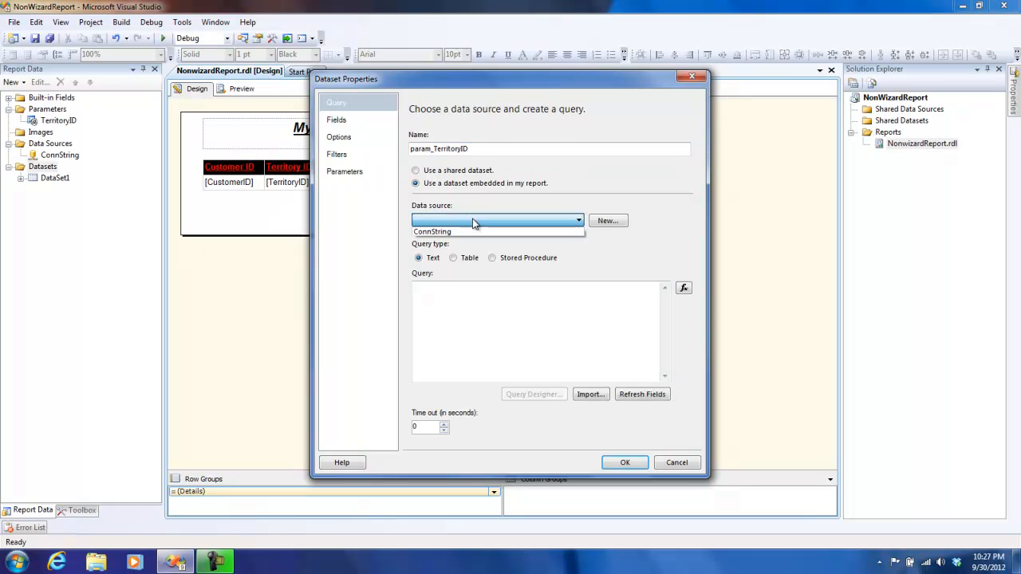
pyautogui.click(433, 232)
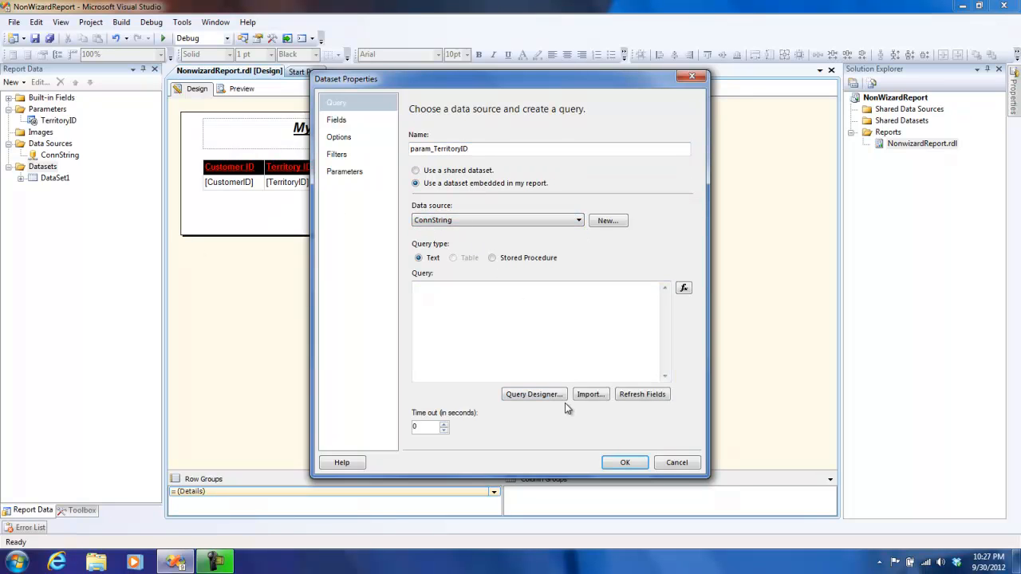
pyautogui.click(533, 394)
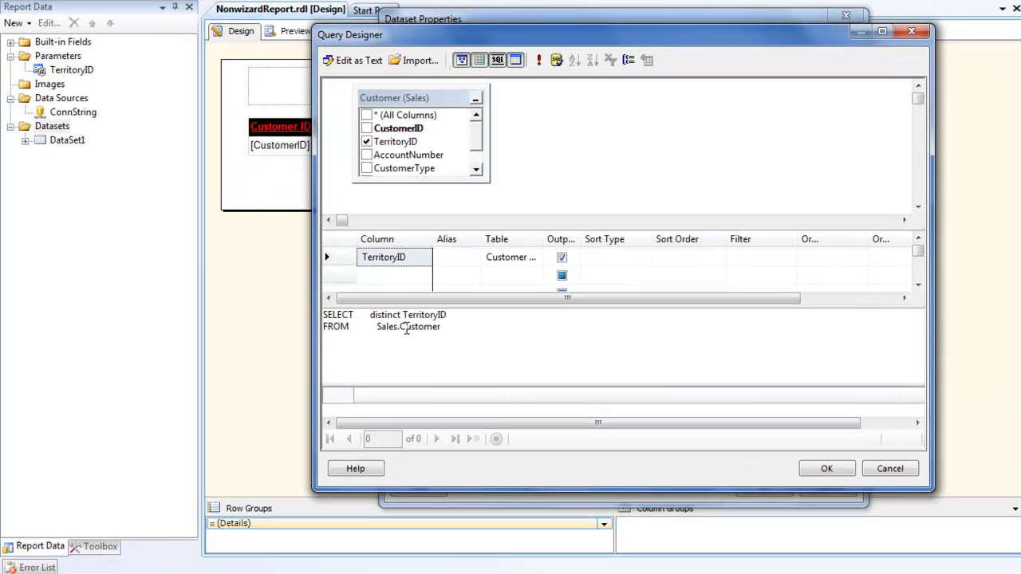
# Step: Accept the SELECT DISTINCT TerritoryID FROM Sales.Customer query and create the param_TerritoryID dataset
pyautogui.click(826, 469)
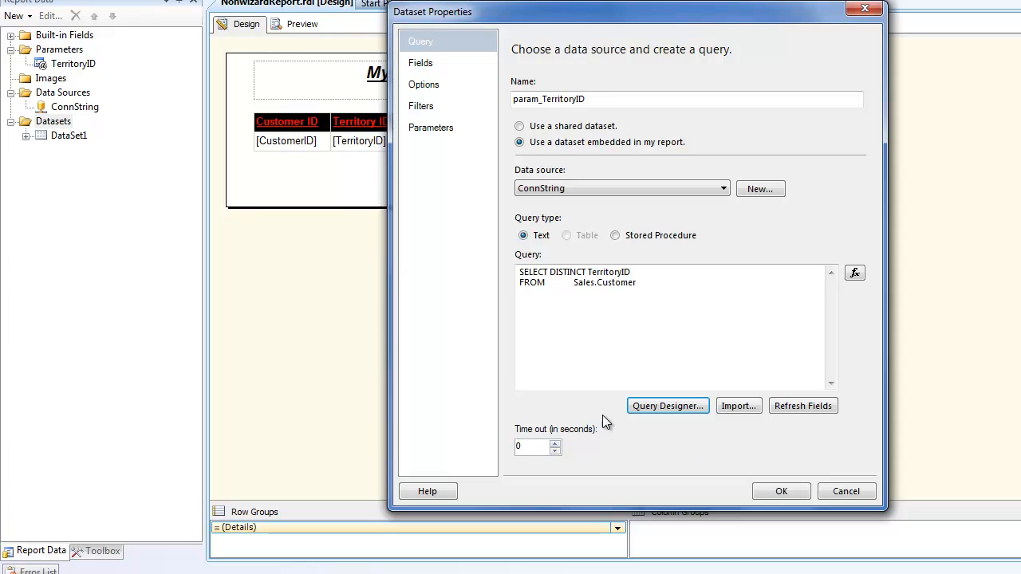
pyautogui.click(782, 492)
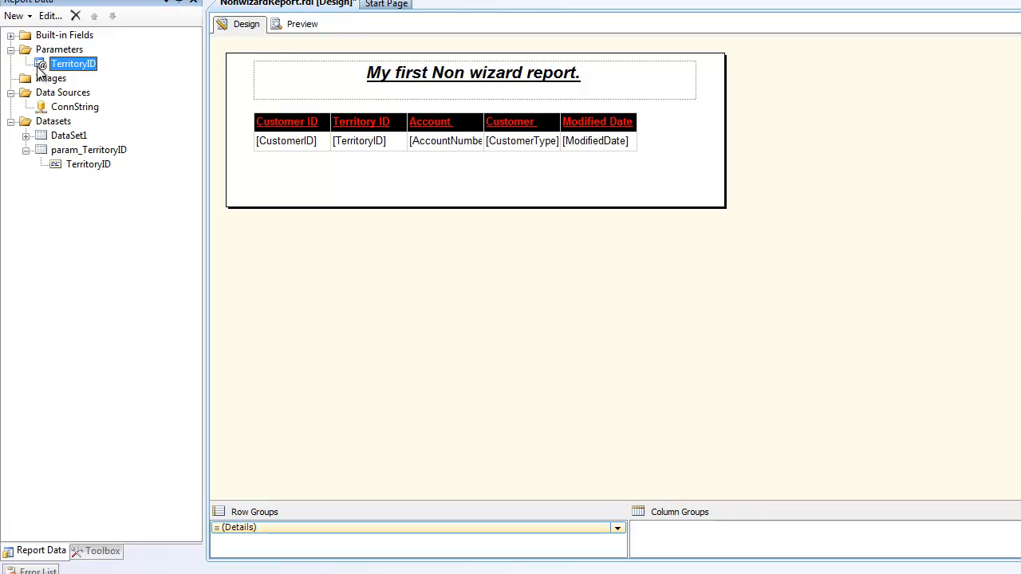
# Step: Source the TerritoryID parameter's available values from param_TerritoryID with TerritoryID as value and label
pyautogui.doubleClick(74, 64)
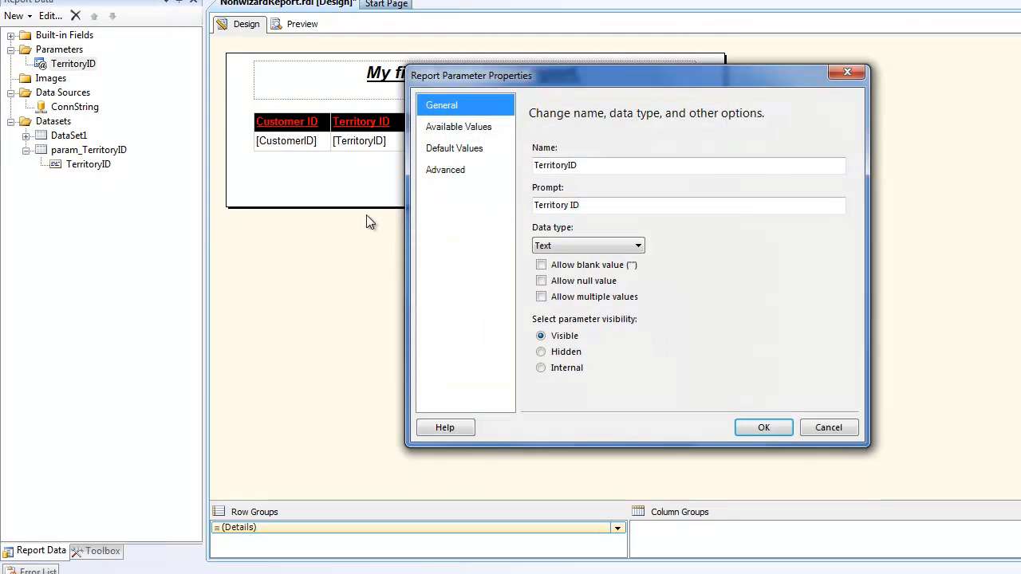
pyautogui.click(455, 147)
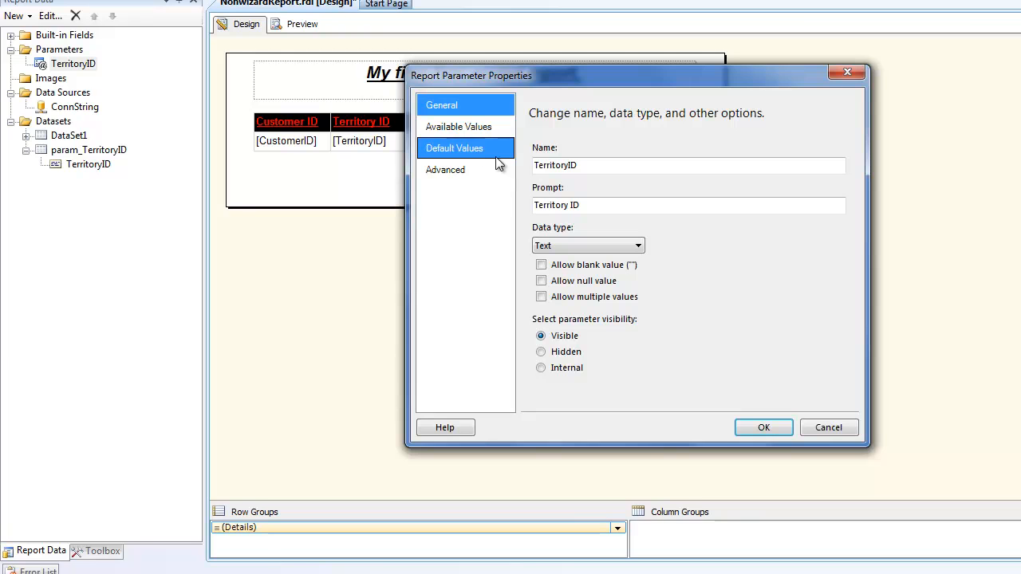
pyautogui.moveTo(479, 155)
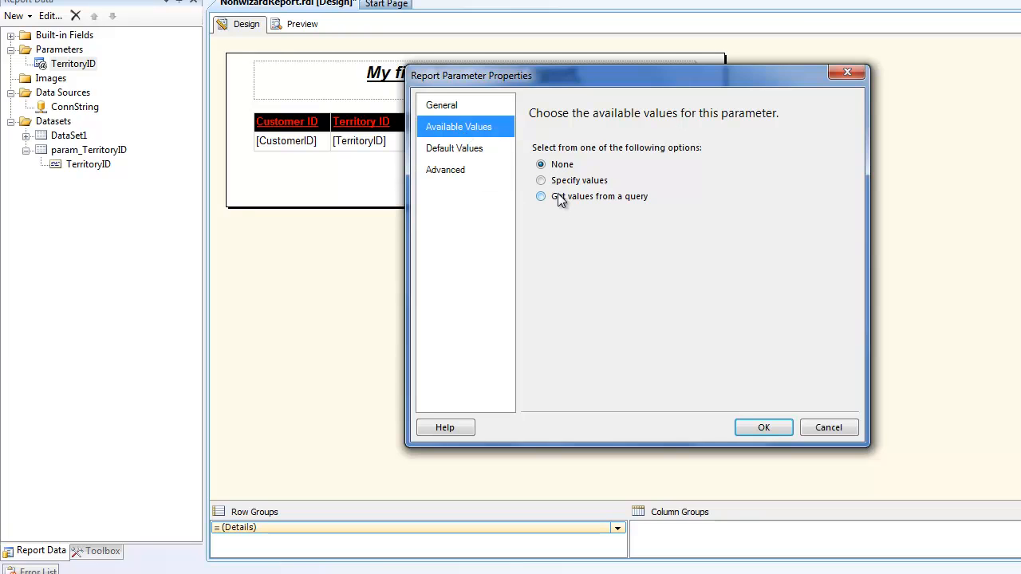
pyautogui.moveTo(583, 201)
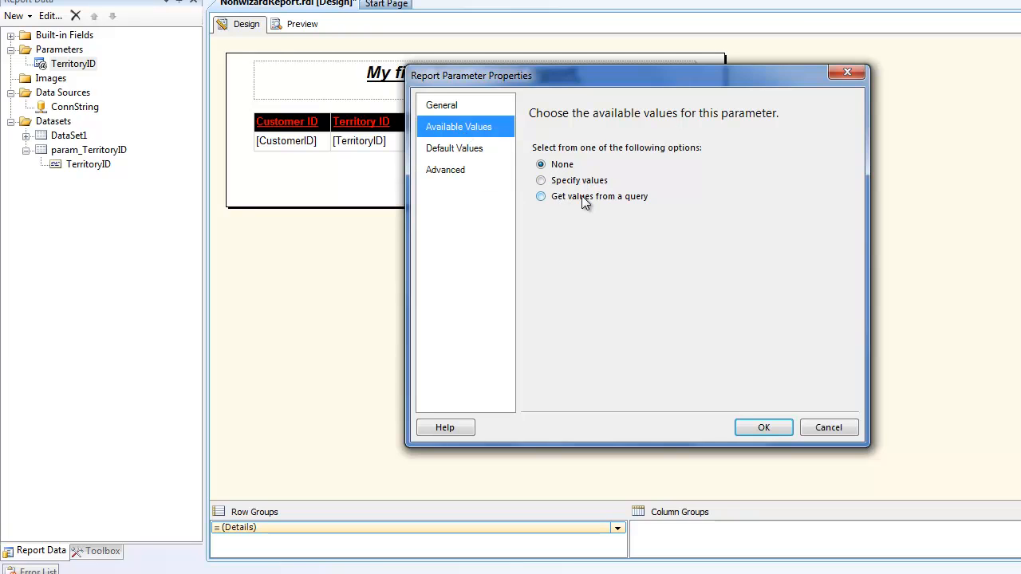
pyautogui.click(541, 197)
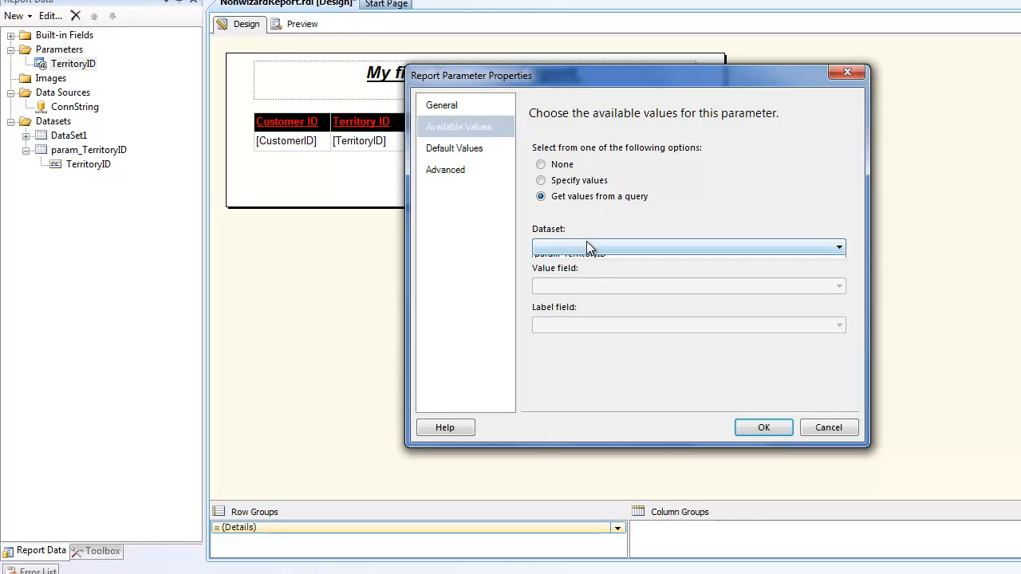
pyautogui.click(687, 246)
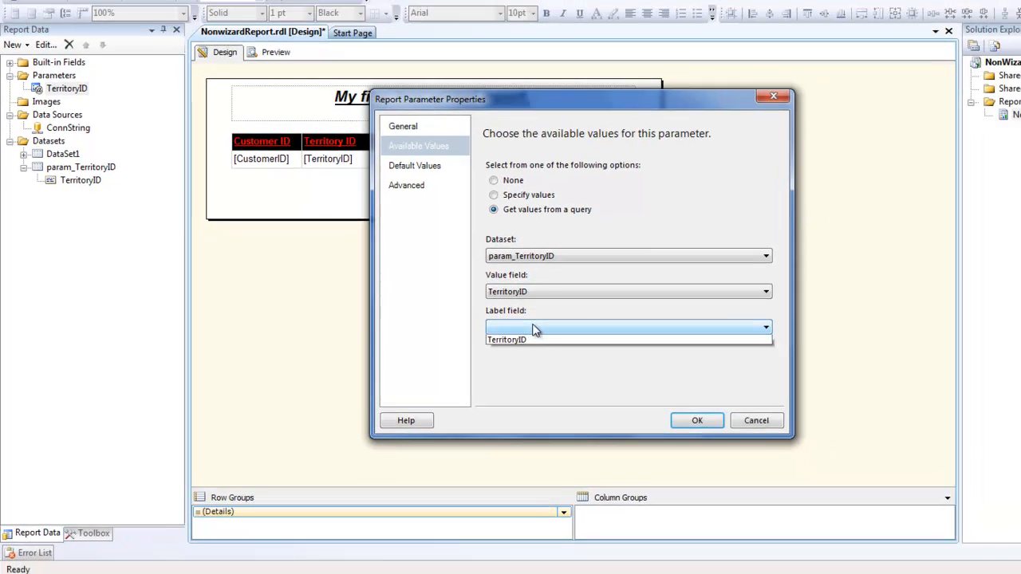
pyautogui.click(534, 338)
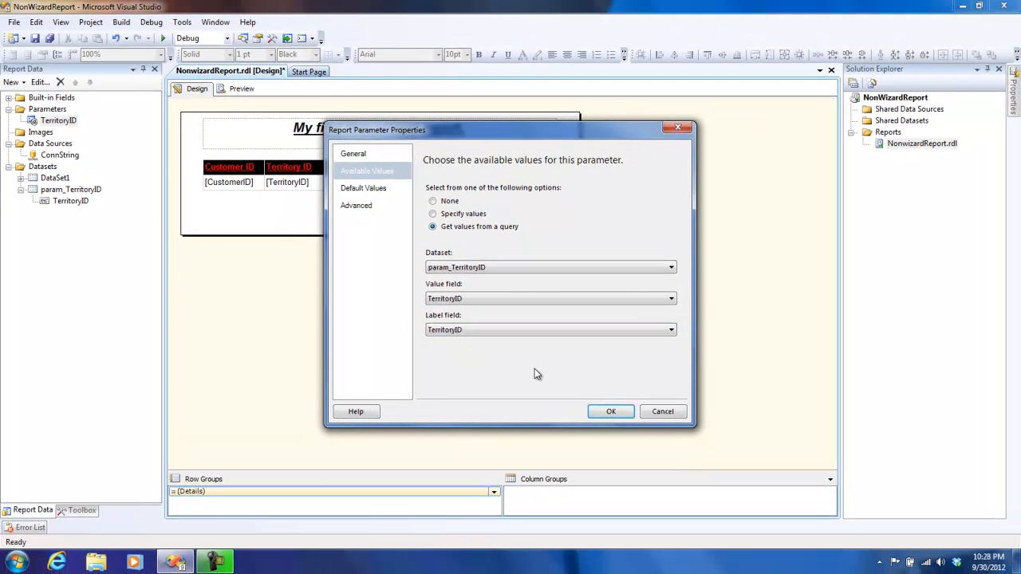
pyautogui.moveTo(571, 396)
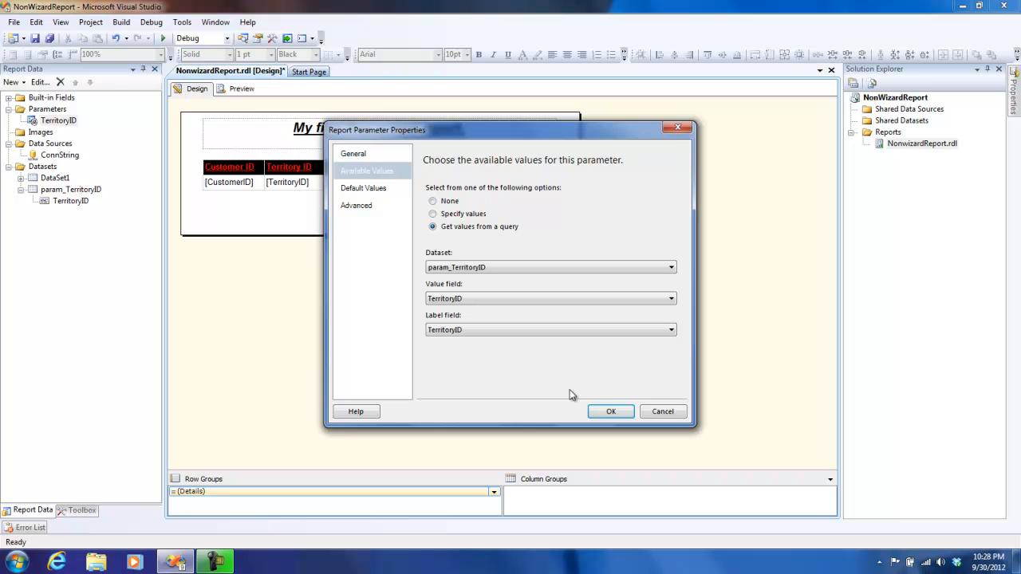
pyautogui.click(610, 412)
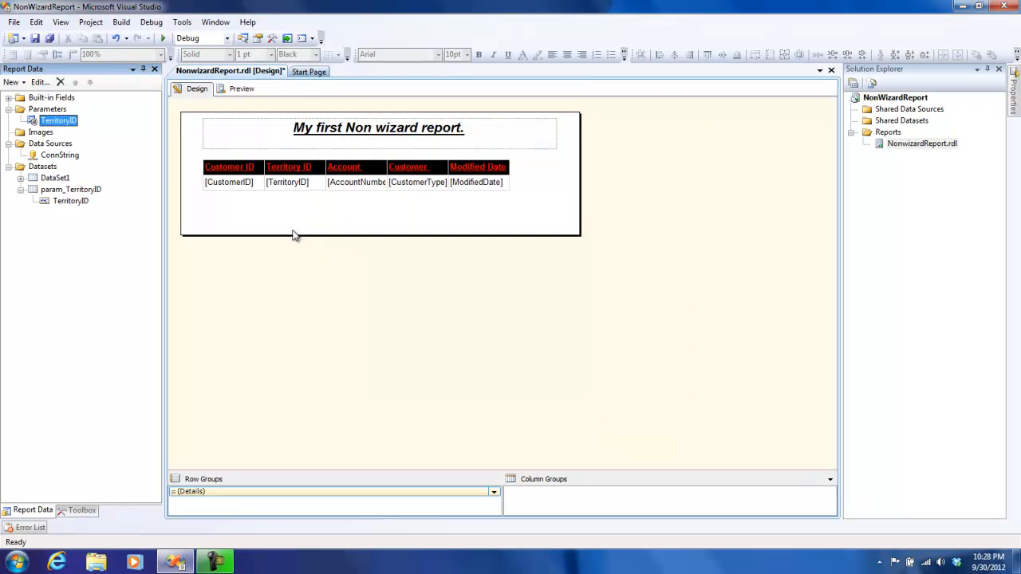
# Step: Preview the report picking Territory ID 5, then 4, then 6 from the dropdown
pyautogui.click(241, 89)
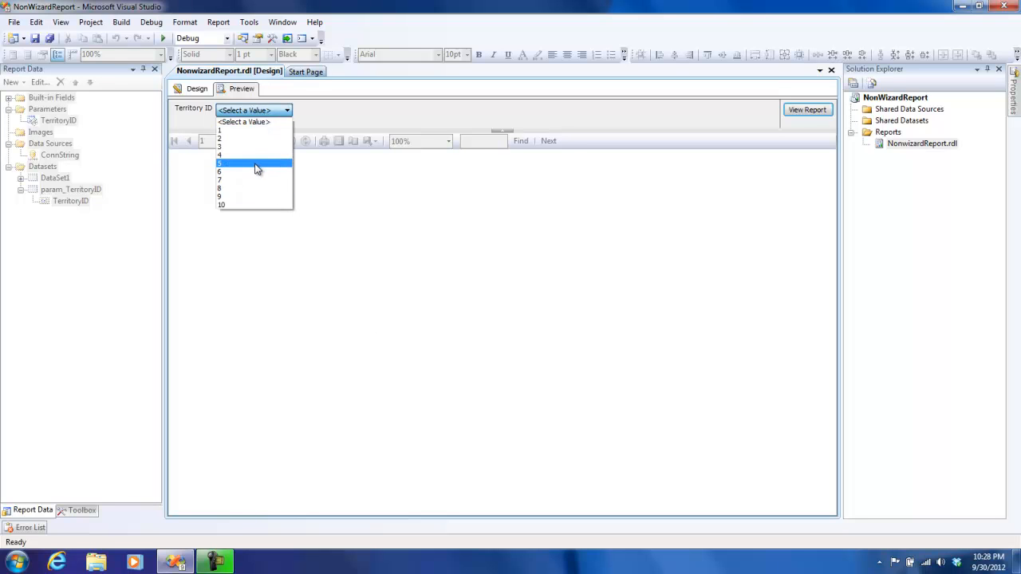
pyautogui.click(220, 163)
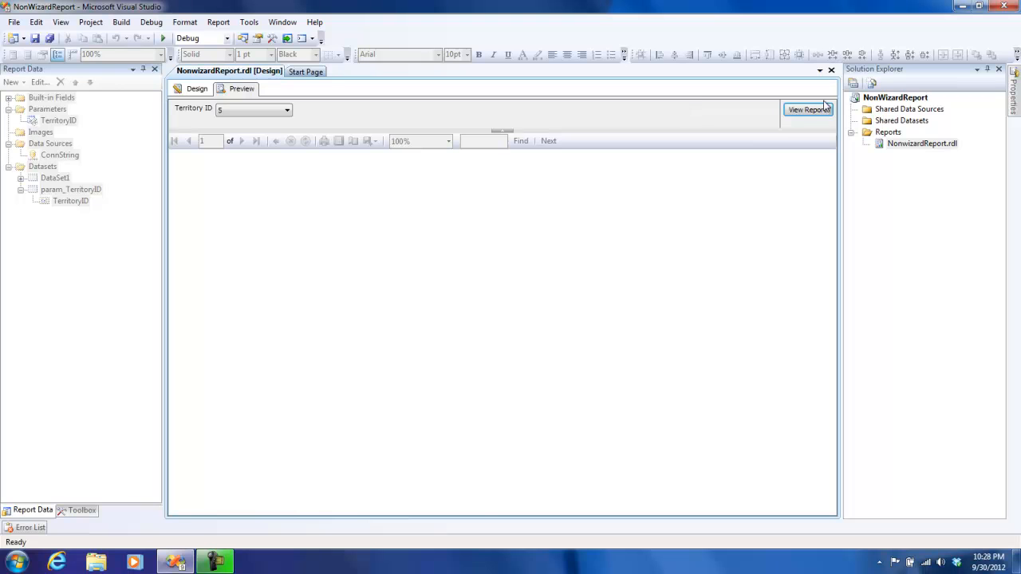
pyautogui.click(807, 109)
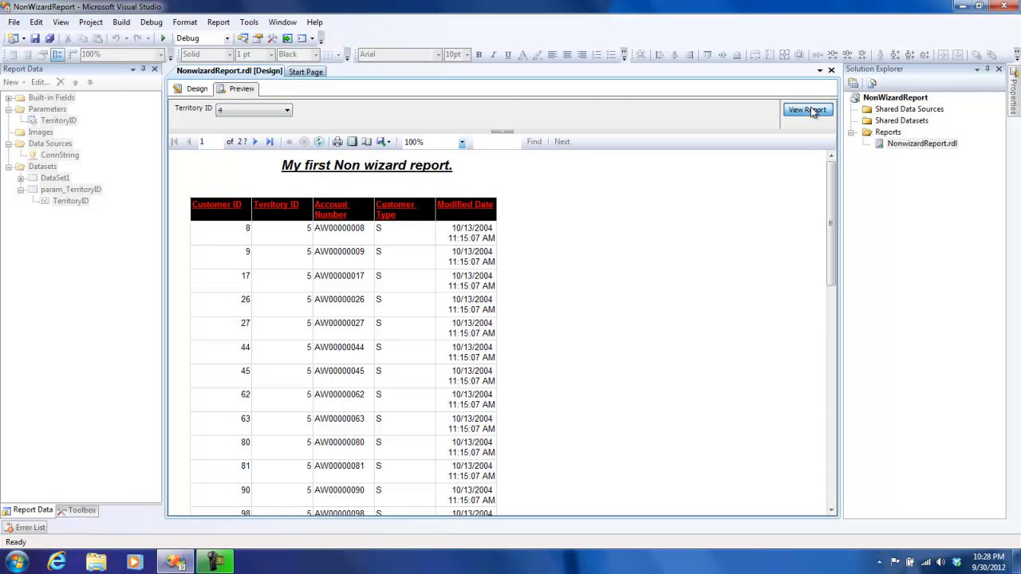
pyautogui.click(807, 109)
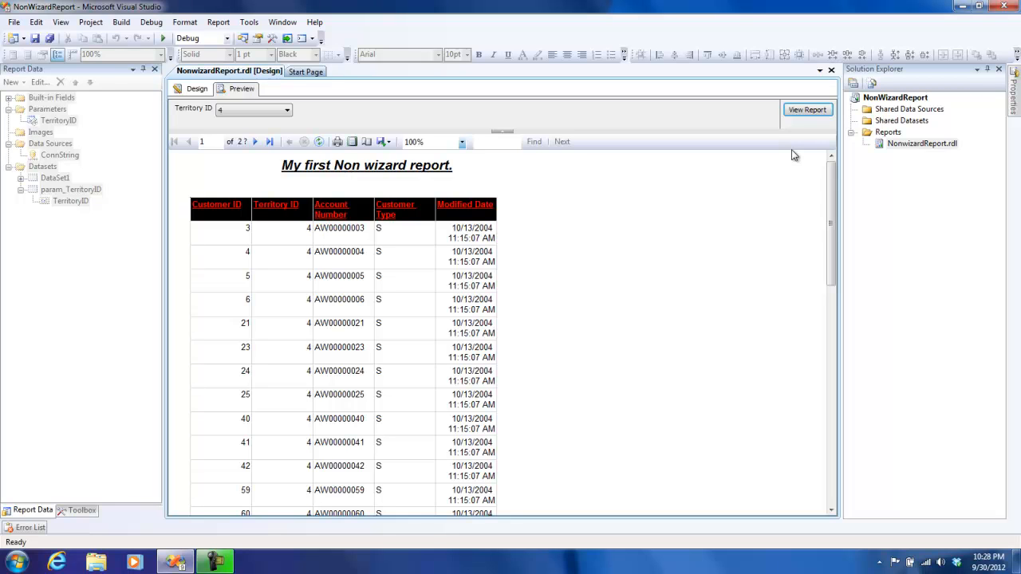
pyautogui.click(288, 109)
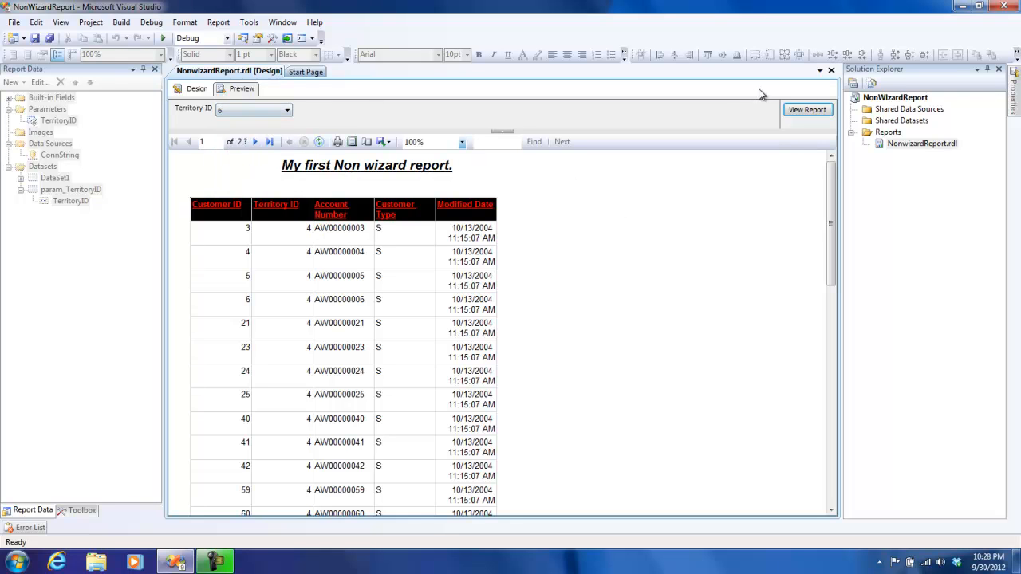
pyautogui.click(807, 108)
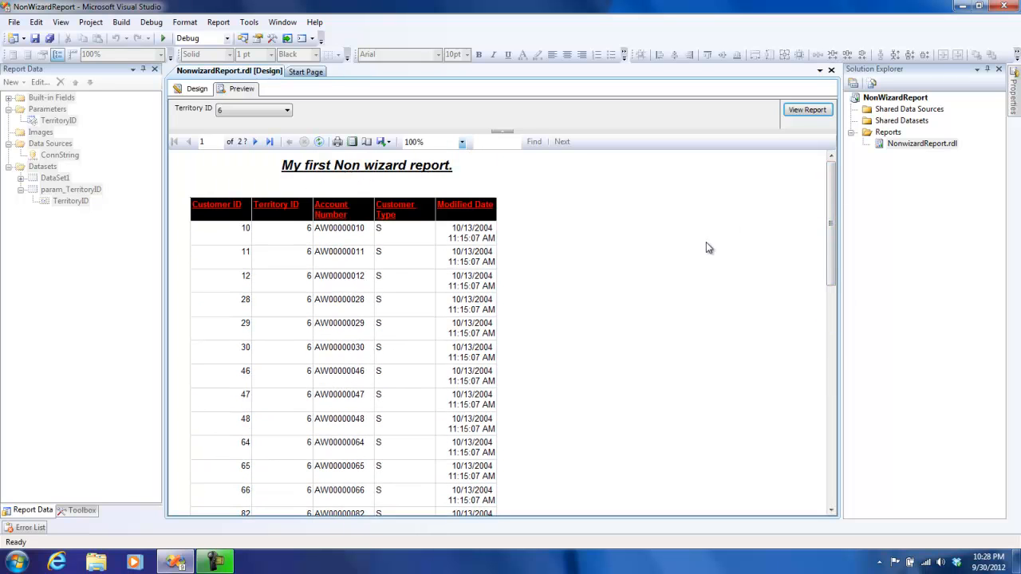
pyautogui.moveTo(533, 114)
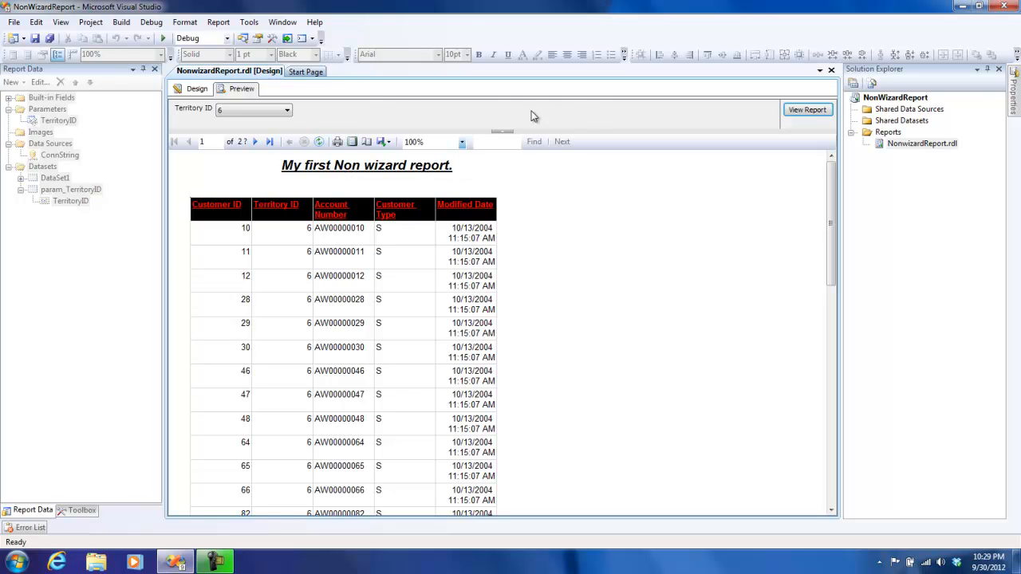
pyautogui.moveTo(530, 221)
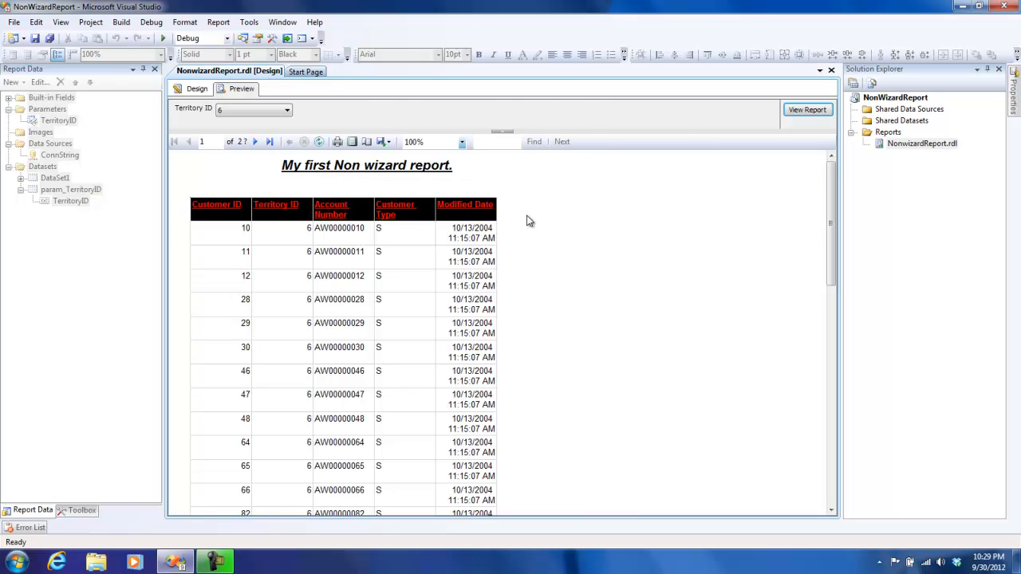